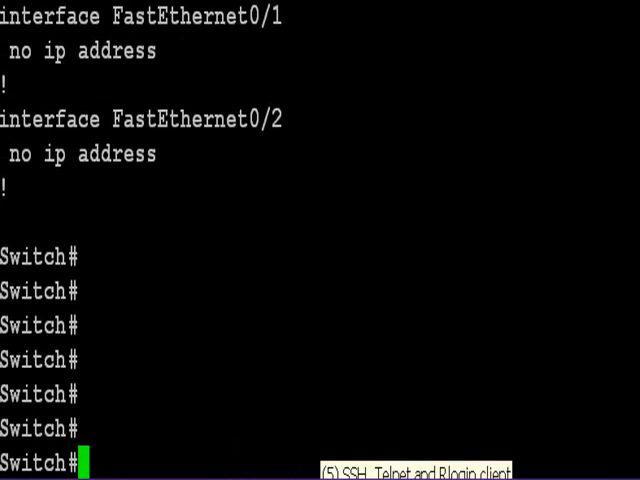
Run 'show mac-address-table' to list the four dynamic entries on Fa0/1 through Fa0/4.
text(show ma)
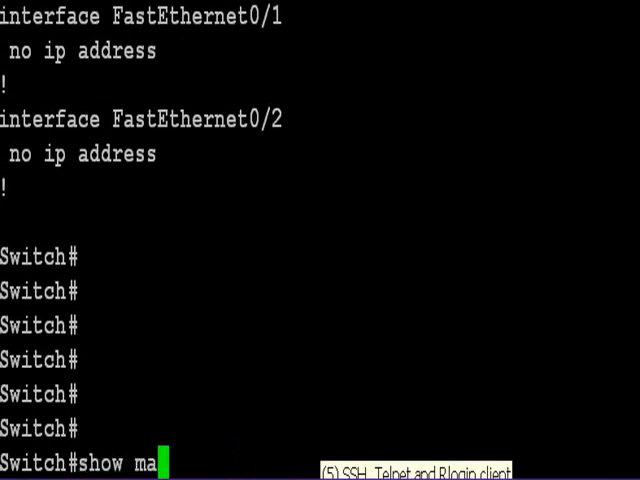
text(c-address-table)
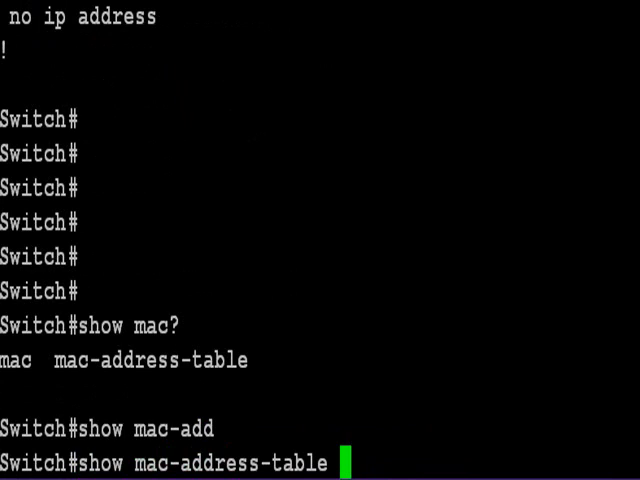
key(Return)
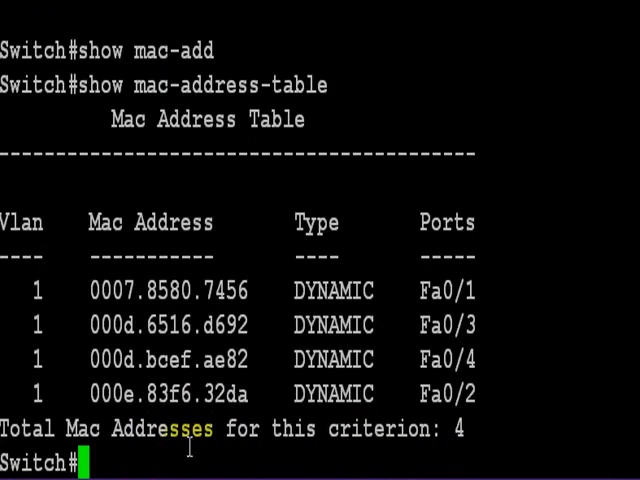
double_click(330, 290)
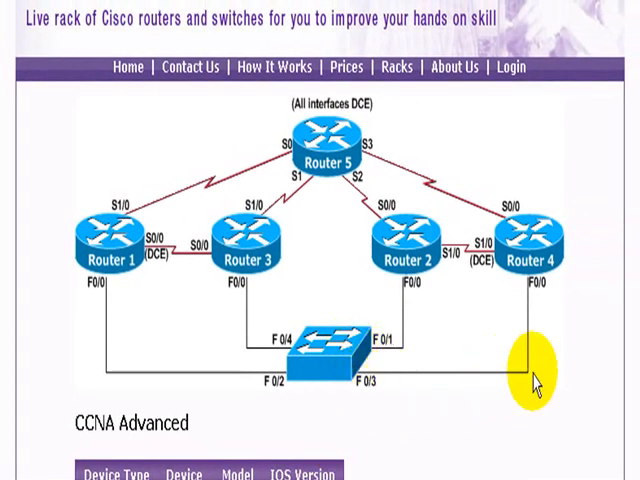
mouse_move(528, 356)
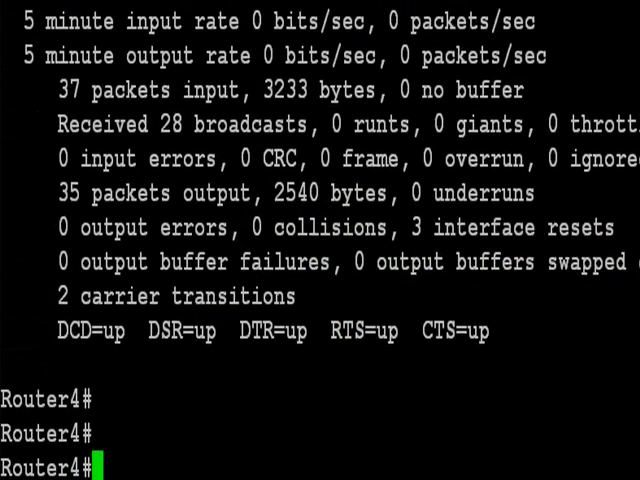
Enter 'show interface fast 0/0' on Router4 to check its FastEthernet MAC address.
text(show)
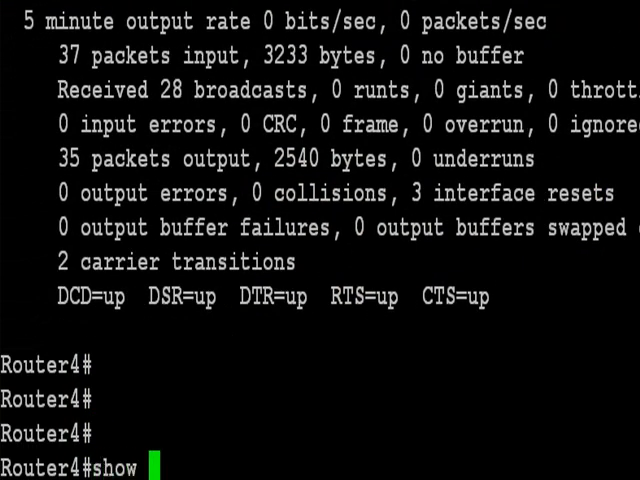
text(interface fa)
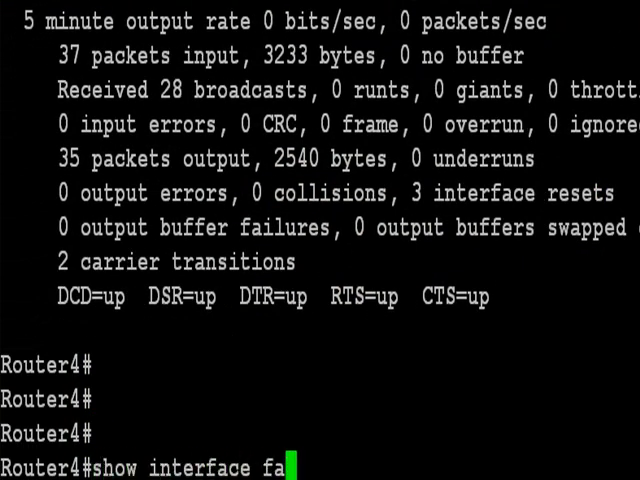
text(st 0/)
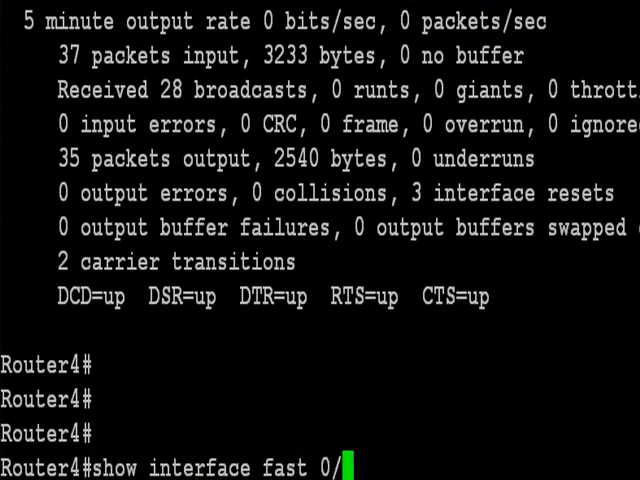
text(0)
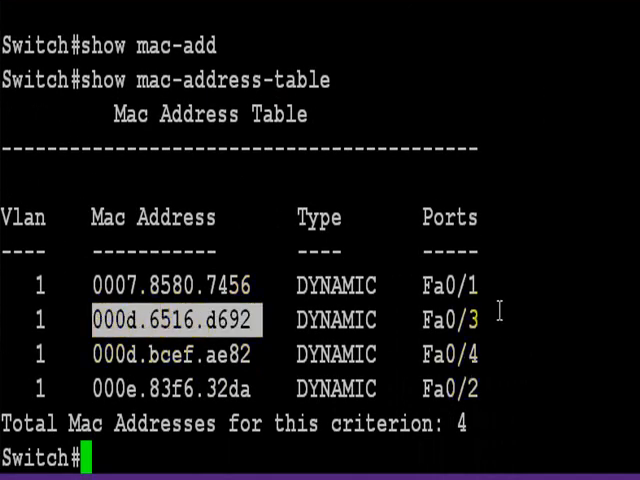
Query 'show mac-address-table ?' to list its options such as address, interface and dynamic.
text(show mac-address-table)
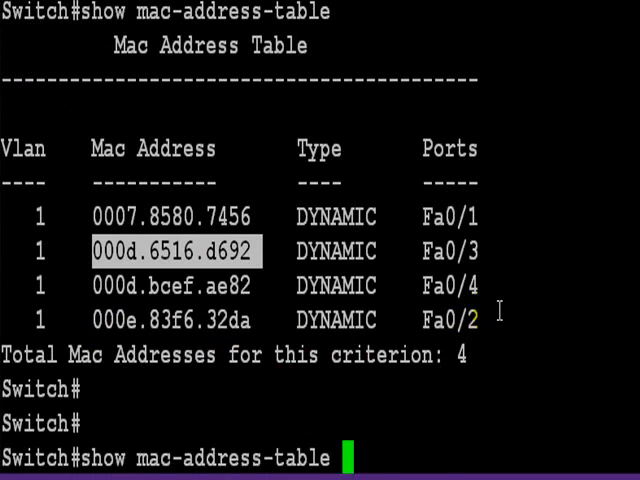
text(?)
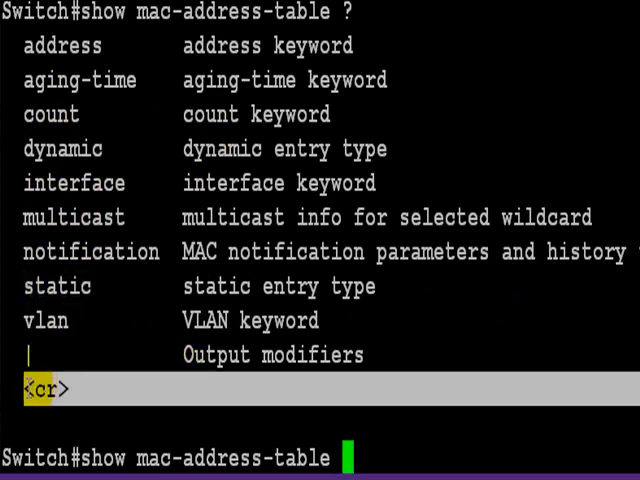
mouse_move(456, 384)
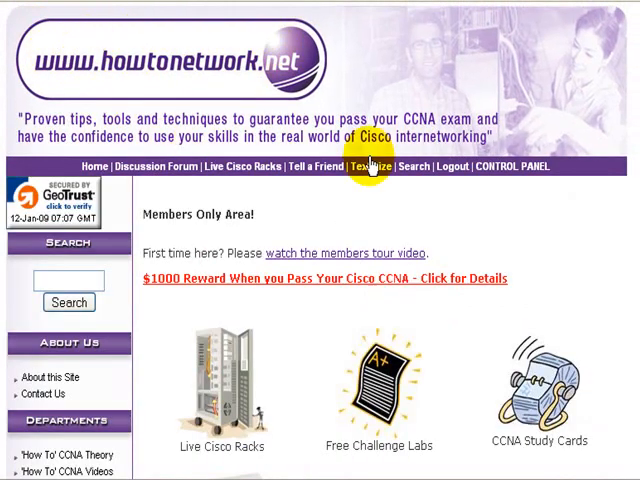
Go to the Cisco IOS commands list on howtonetwork.net.
scroll(down, 3)
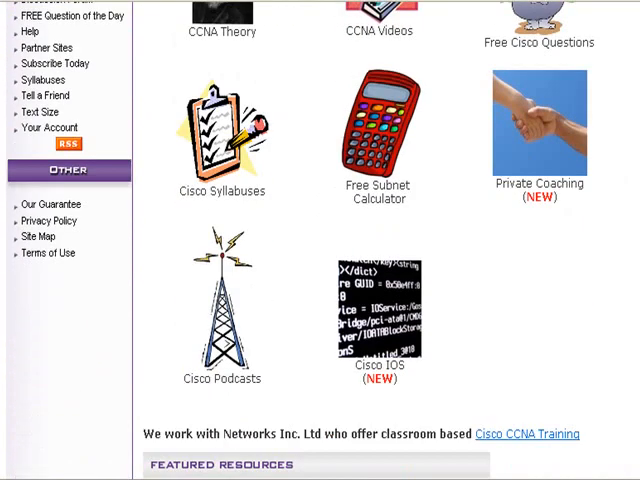
scroll(down, 3)
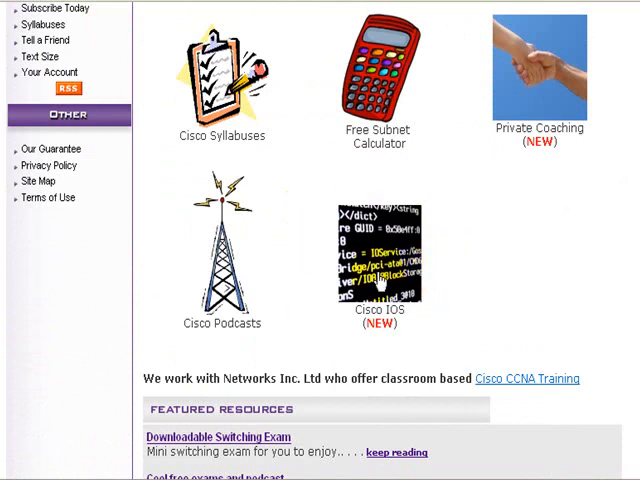
click(376, 250)
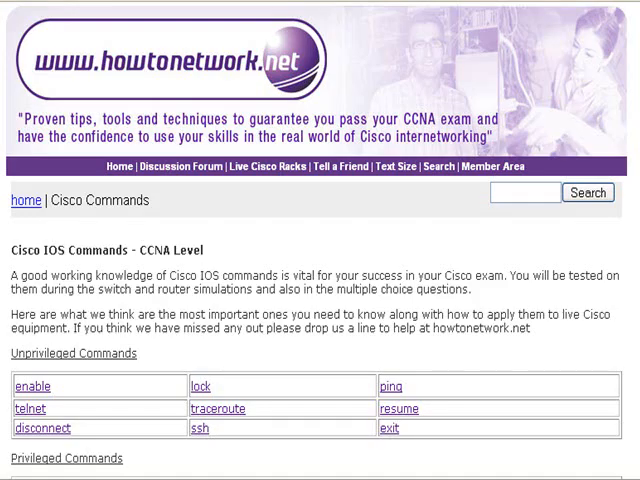
Locate Switch Commands > Show Commands and view the show mac-address-table reference with the SW3 example.
scroll(down, 3)
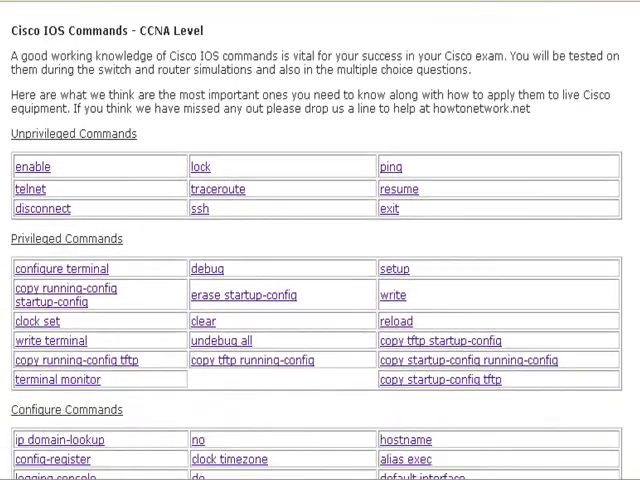
scroll(down, 3)
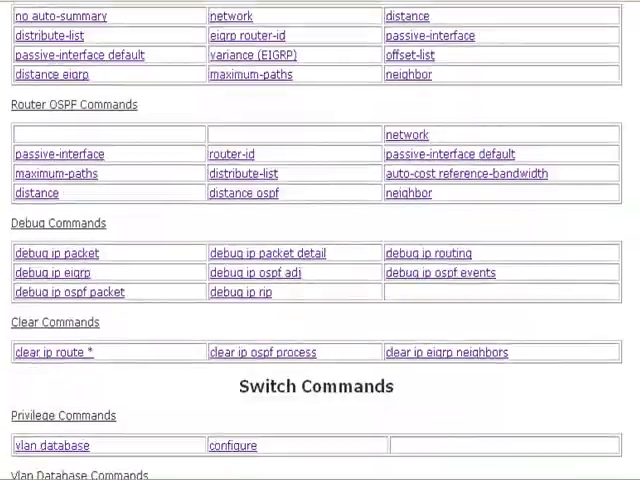
scroll(down, 3)
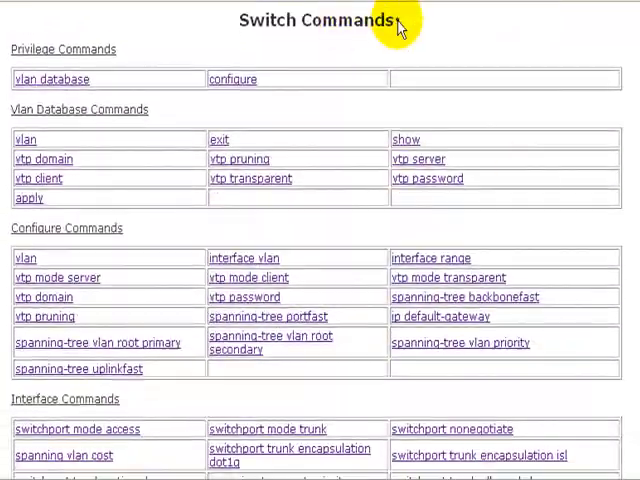
scroll(down, 3)
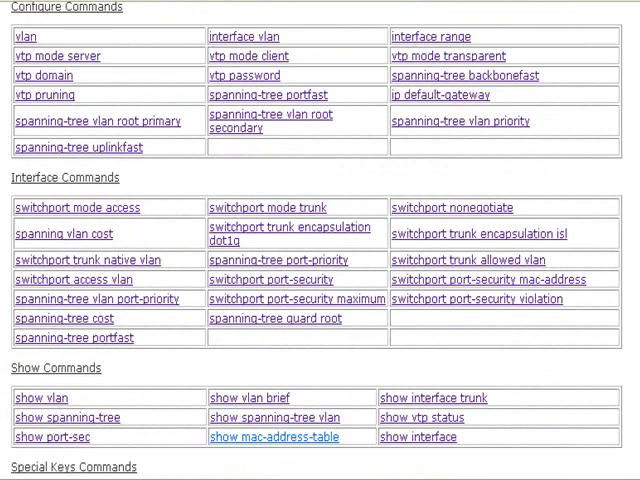
scroll(down, 3)
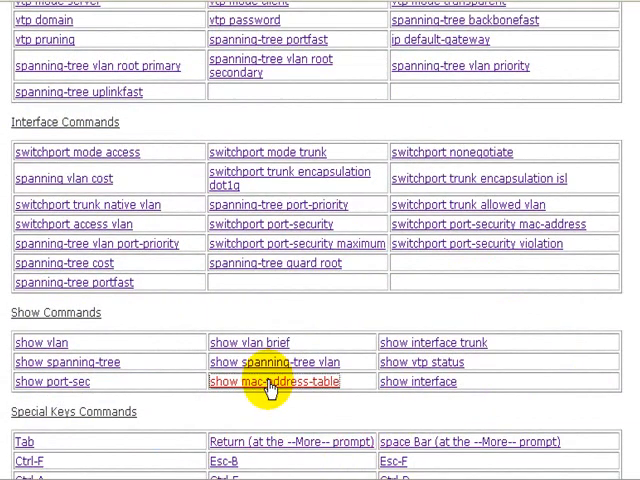
click(272, 380)
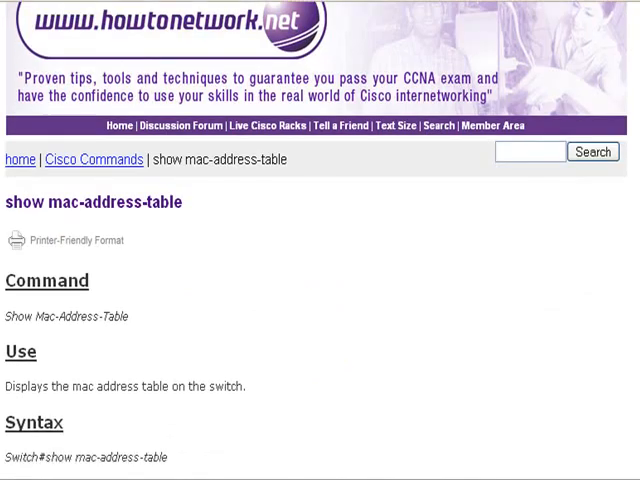
scroll(down, 3)
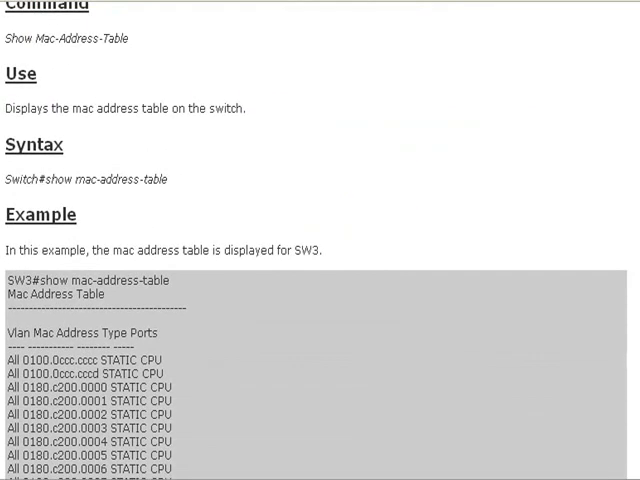